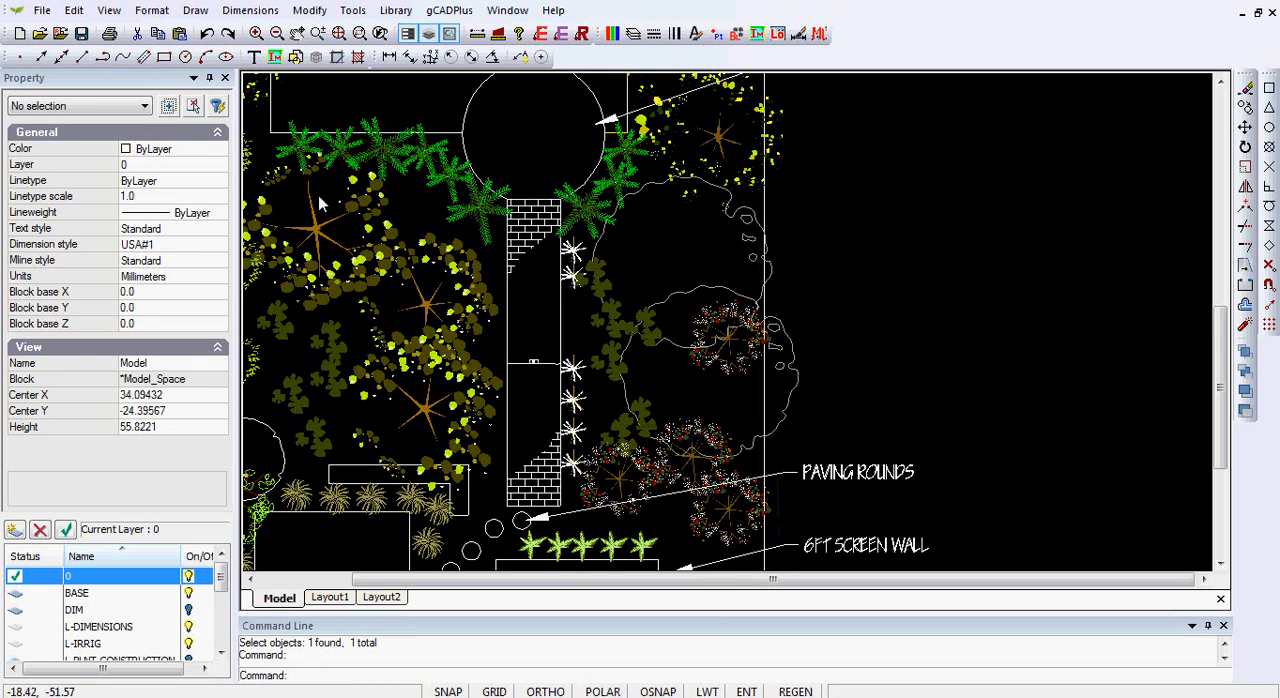
Start the Draw Polygon command and enter 6 vertices
click(195, 10)
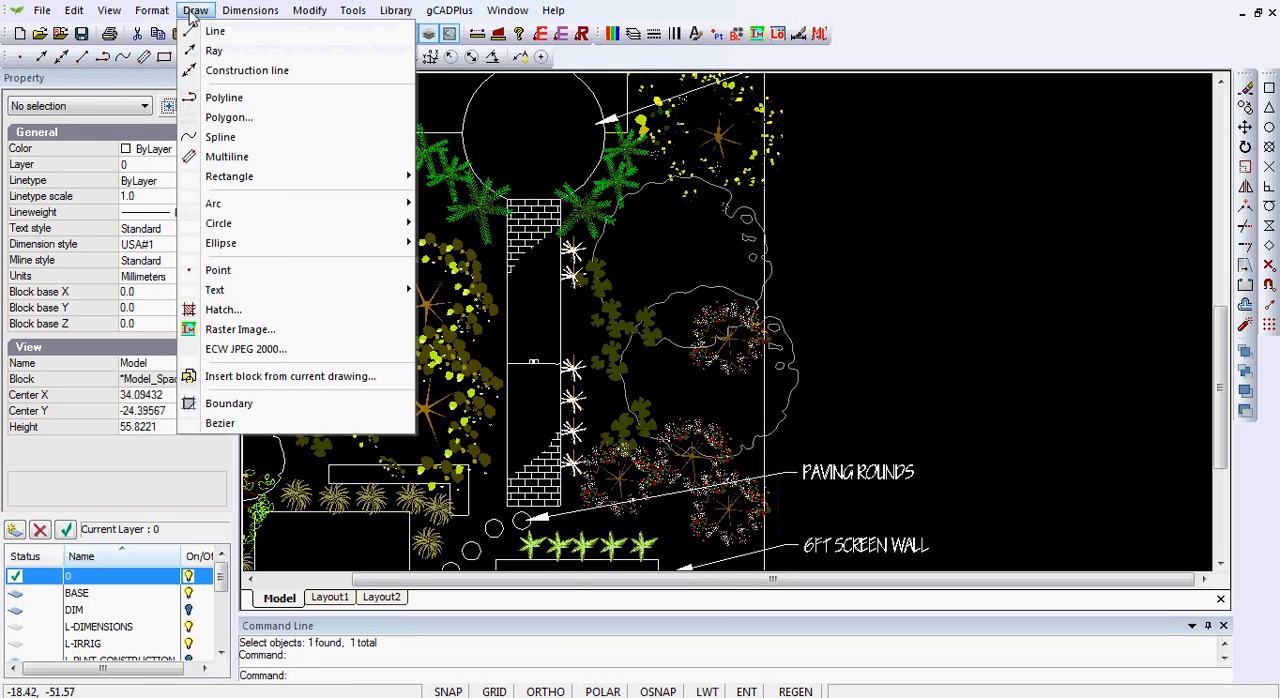
click(229, 117)
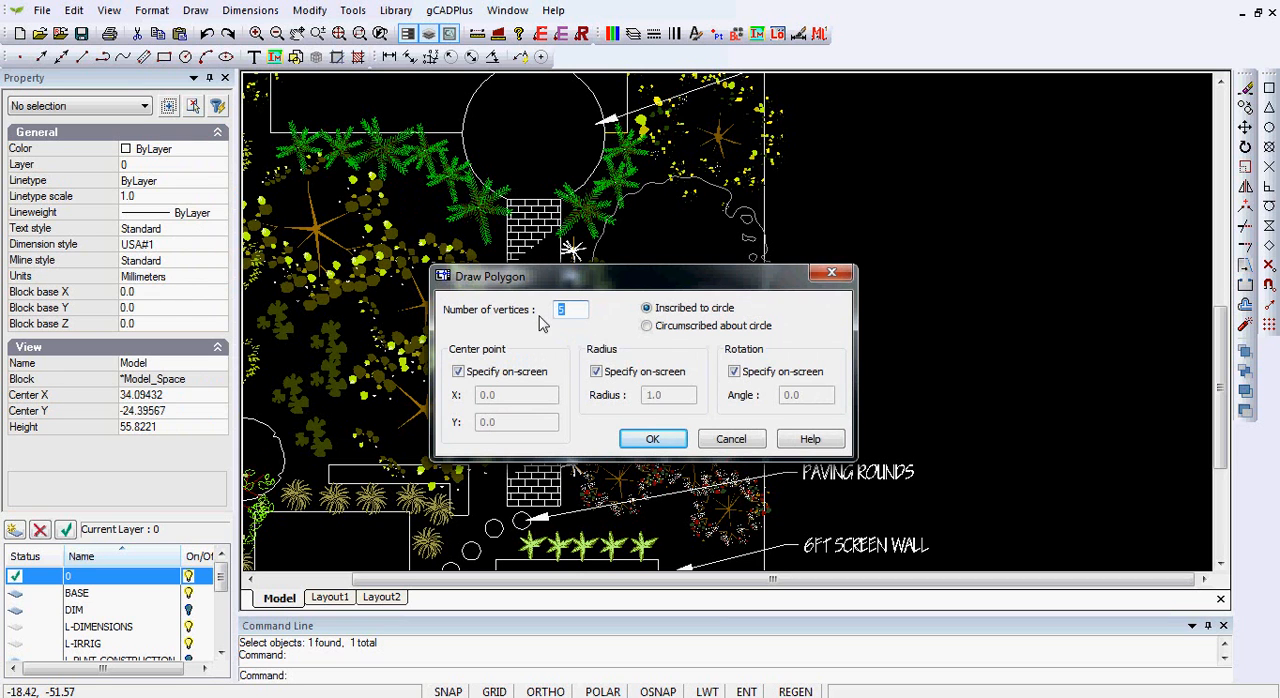
mouse_move(547, 347)
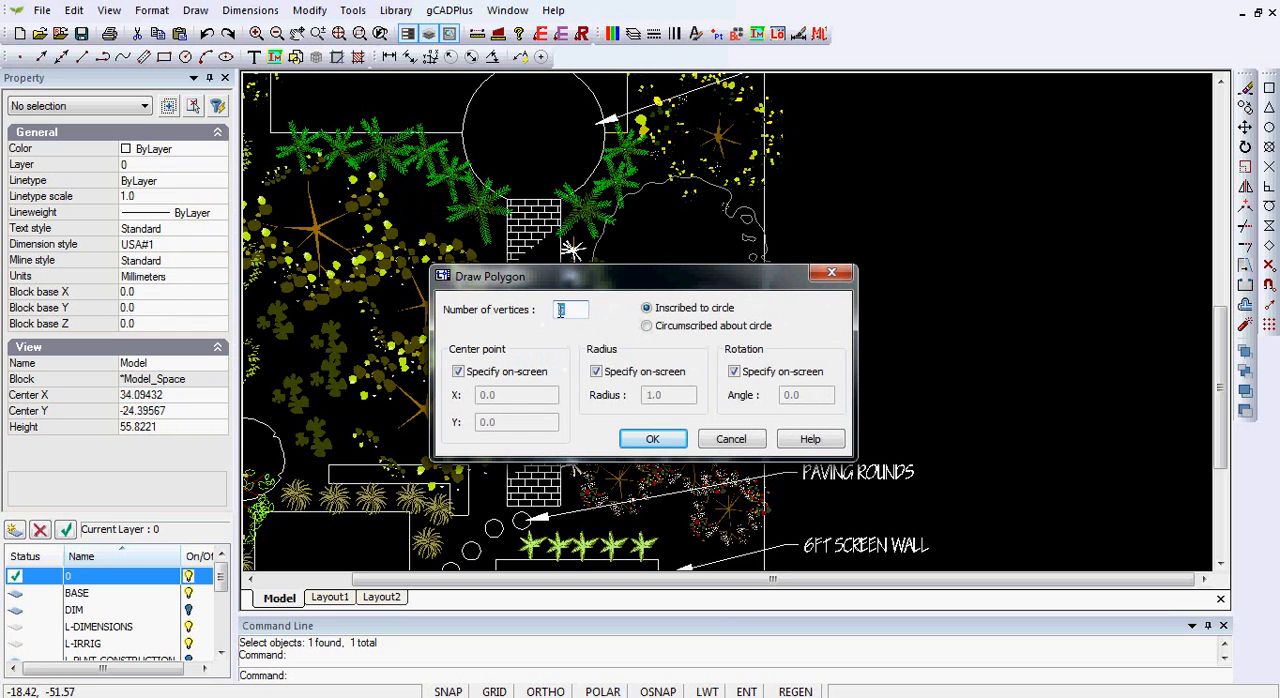
text(6)
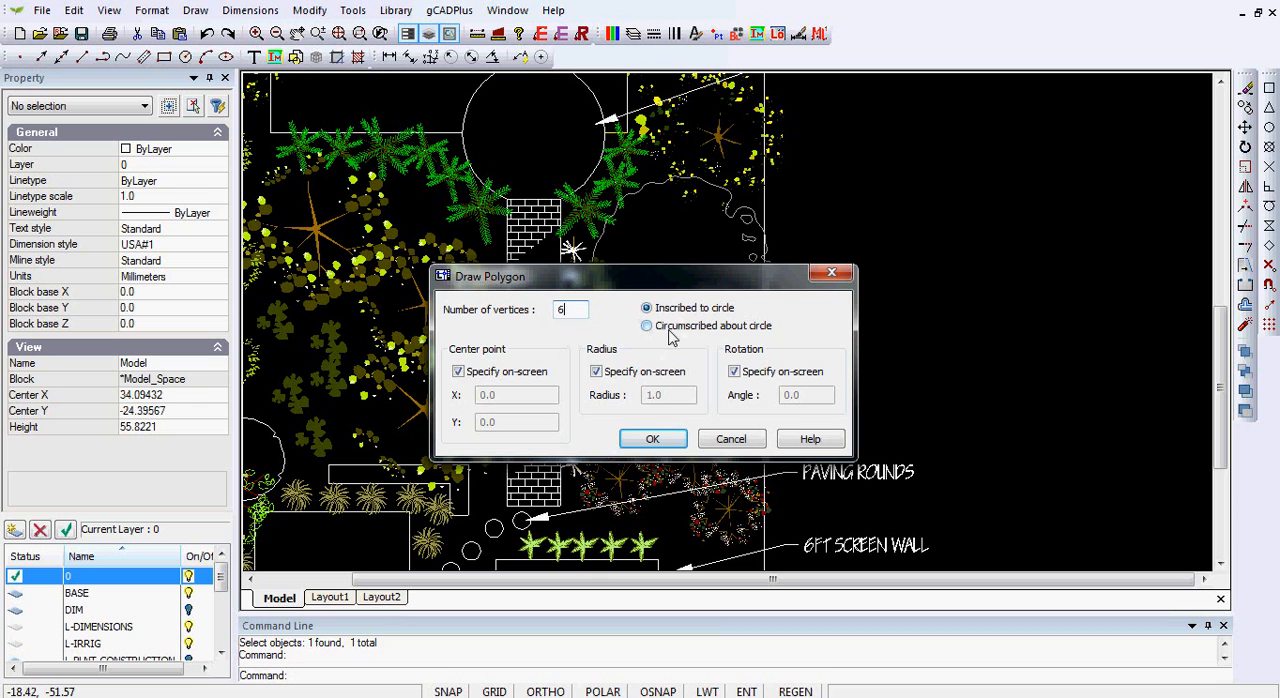
mouse_move(790, 347)
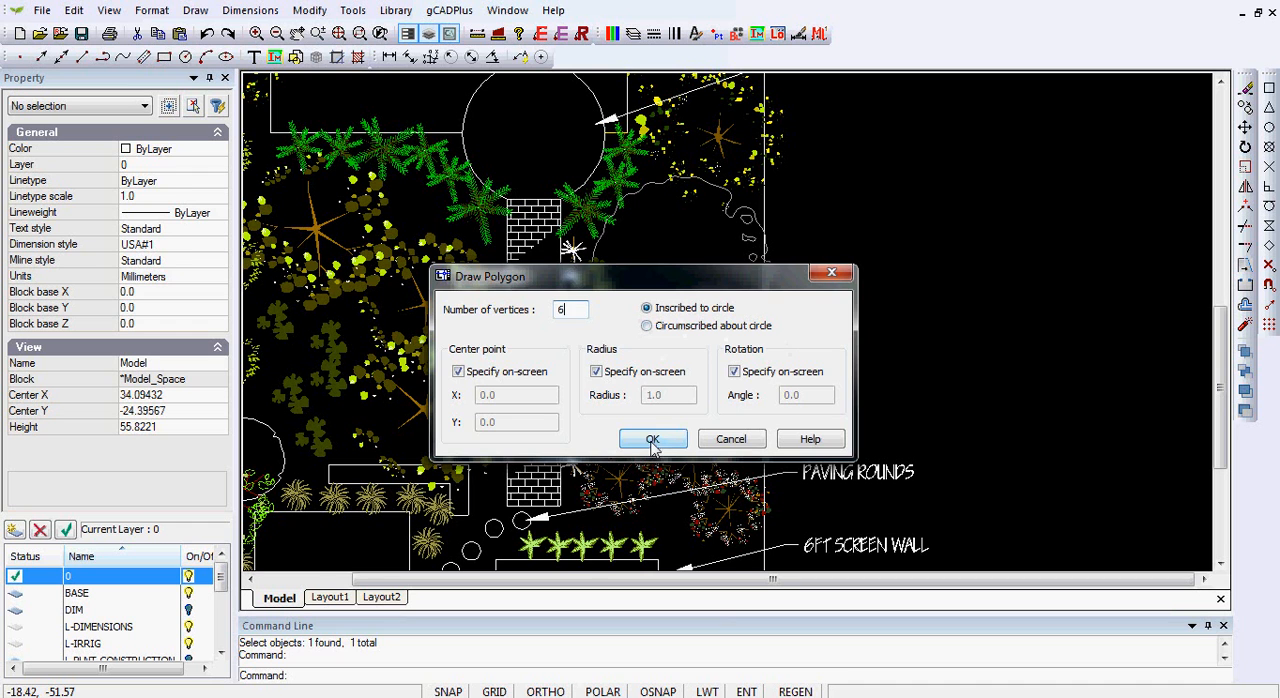
Confirm the six-vertex, inscribed polygon settings in the Draw Polygon dialog
click(652, 439)
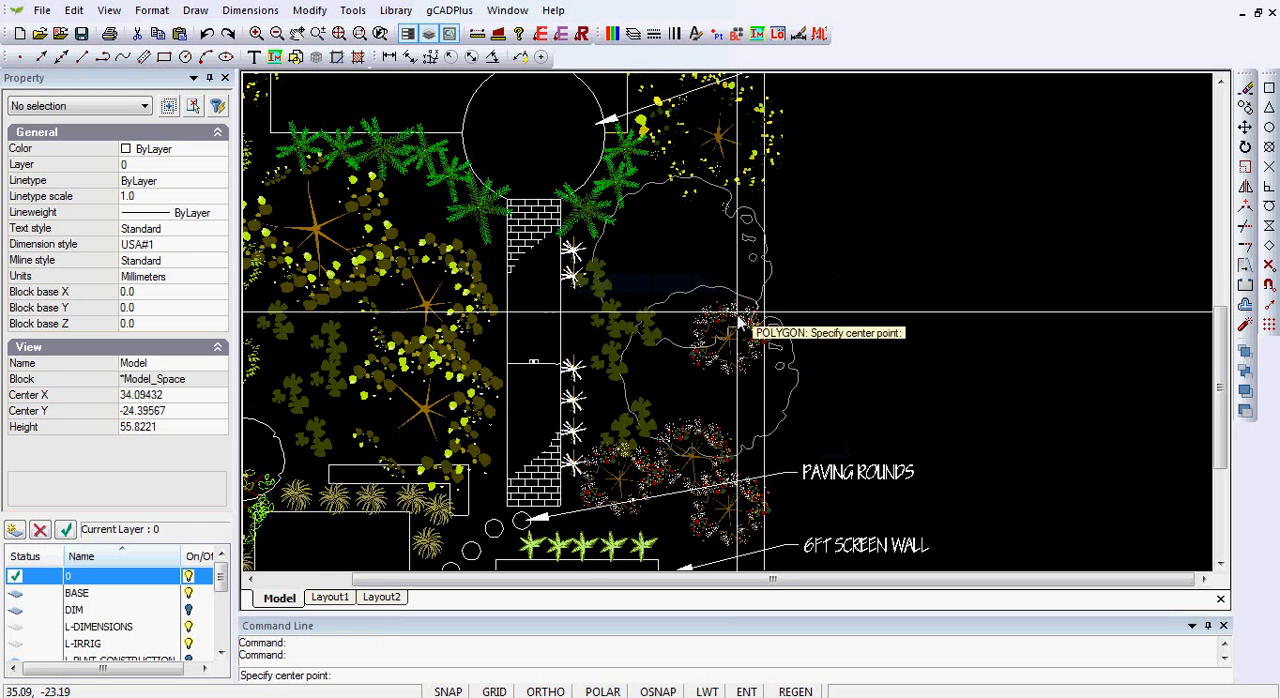
mouse_move(640, 272)
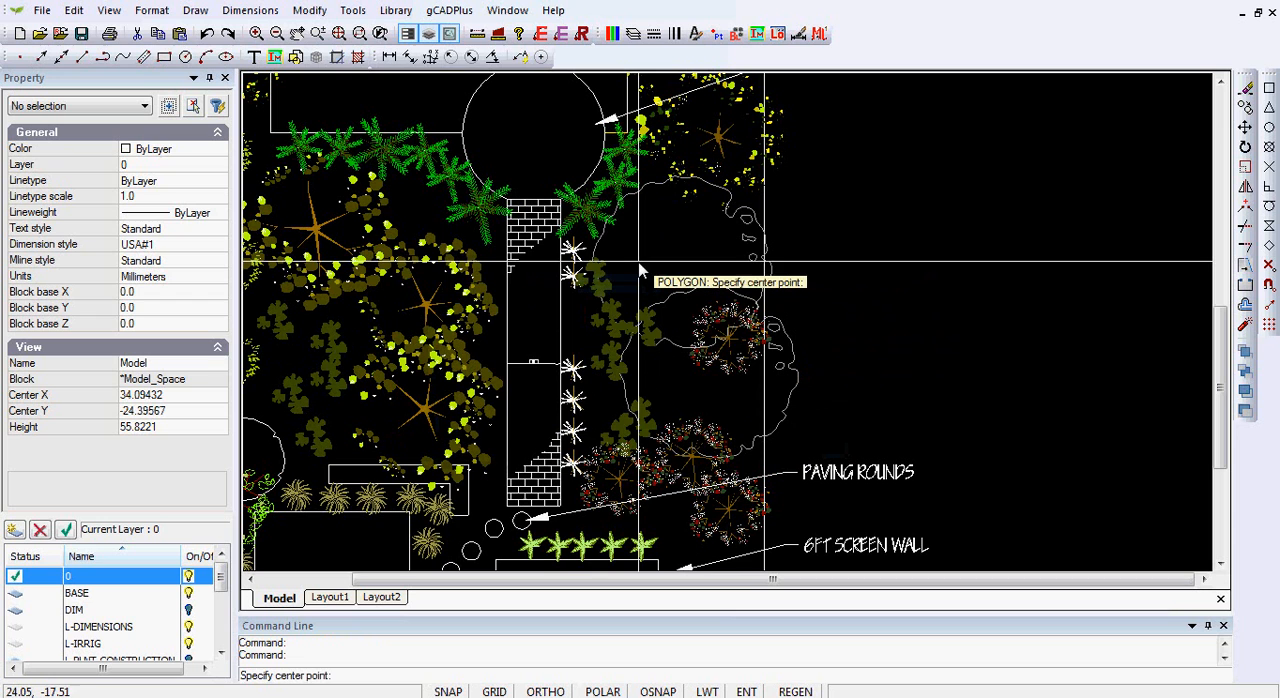
mouse_move(643, 263)
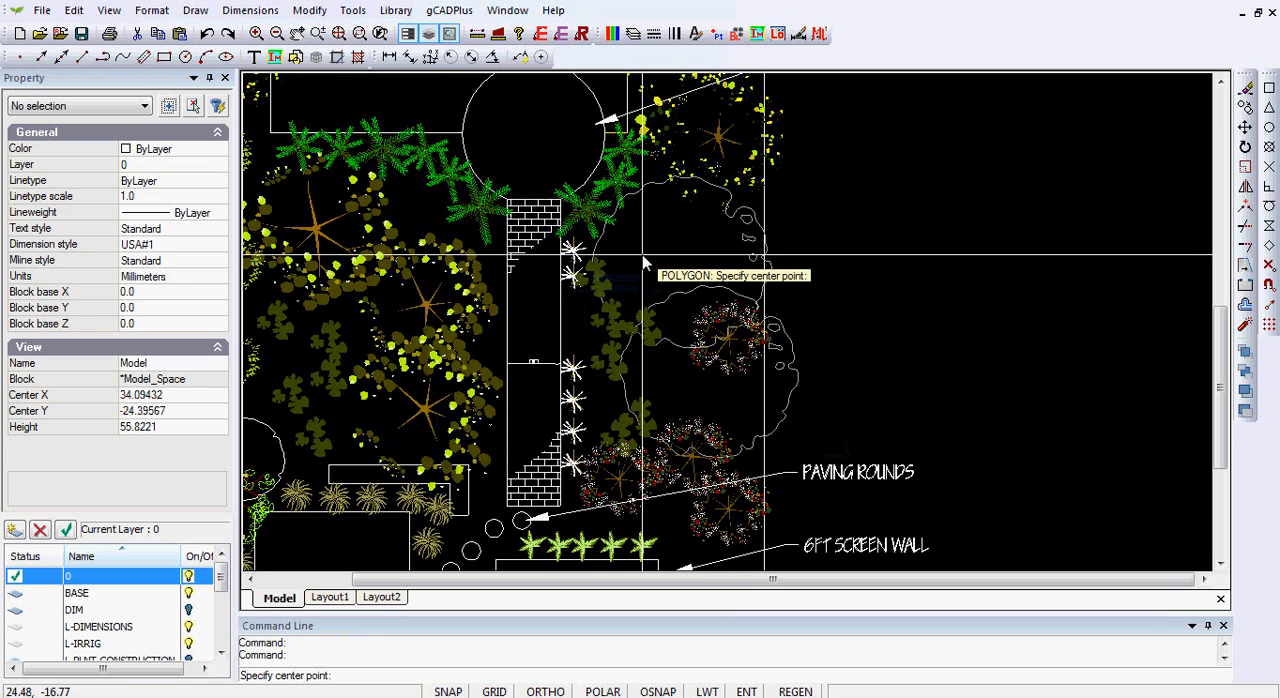
mouse_move(645, 263)
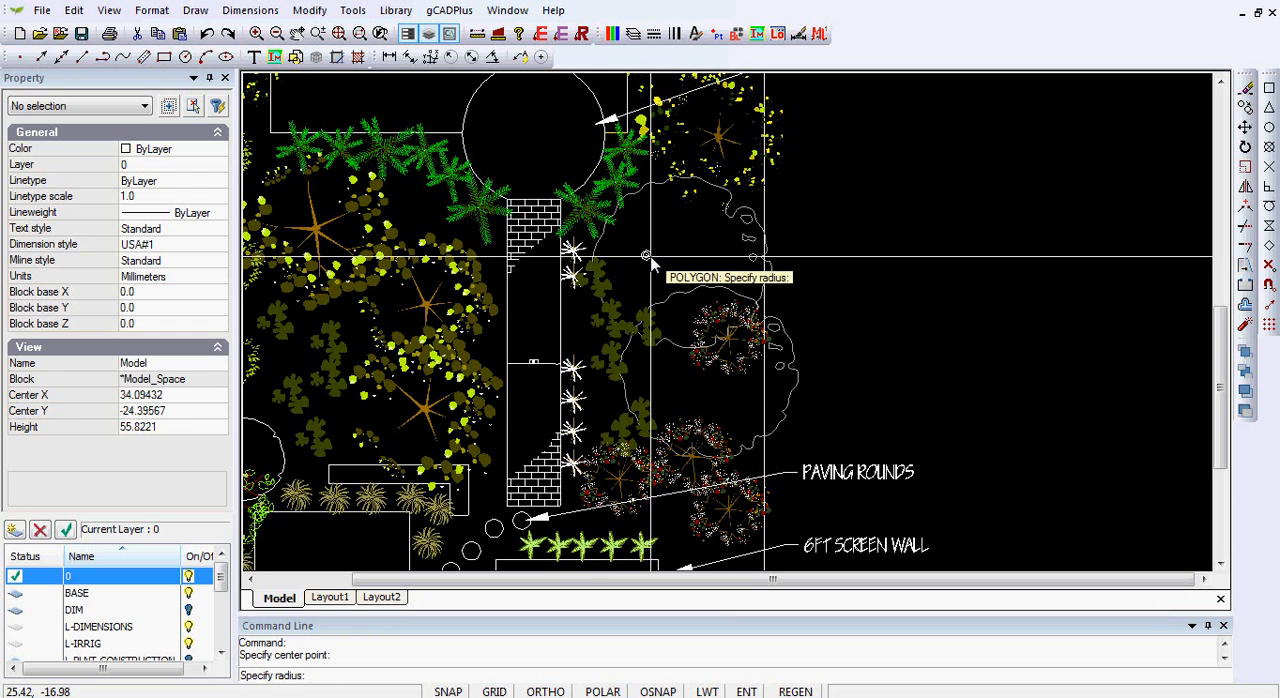
mouse_move(655, 273)
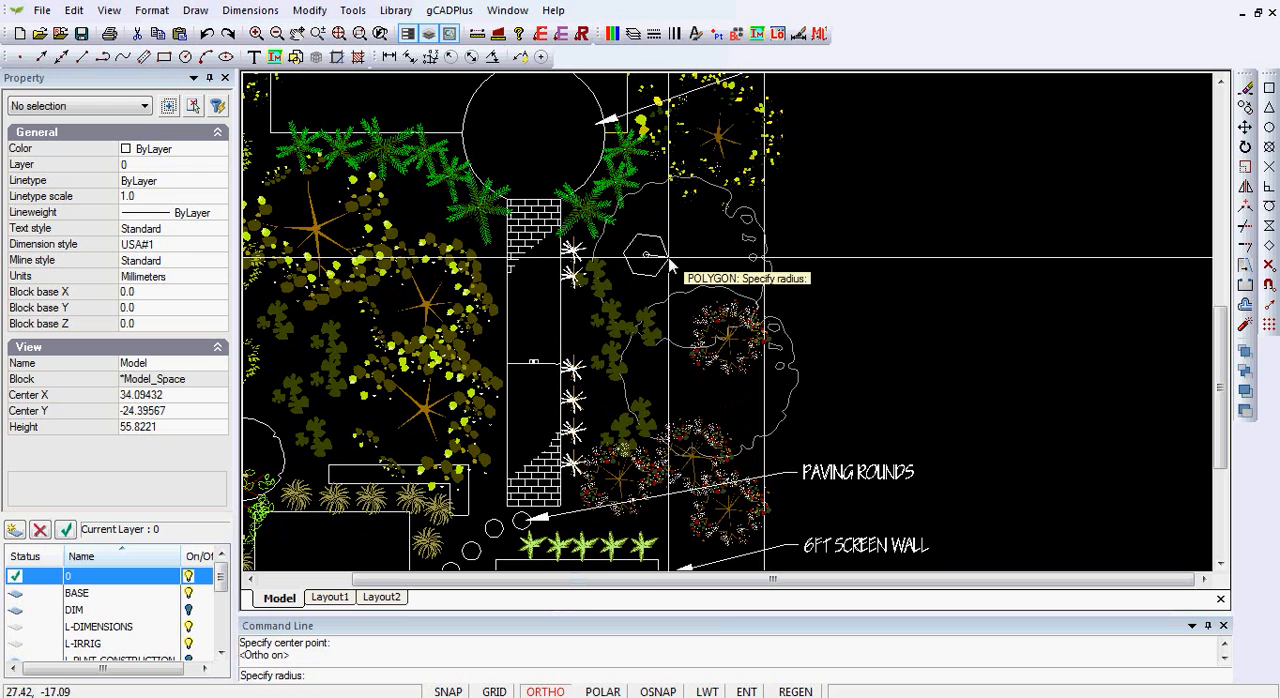
mouse_move(665, 270)
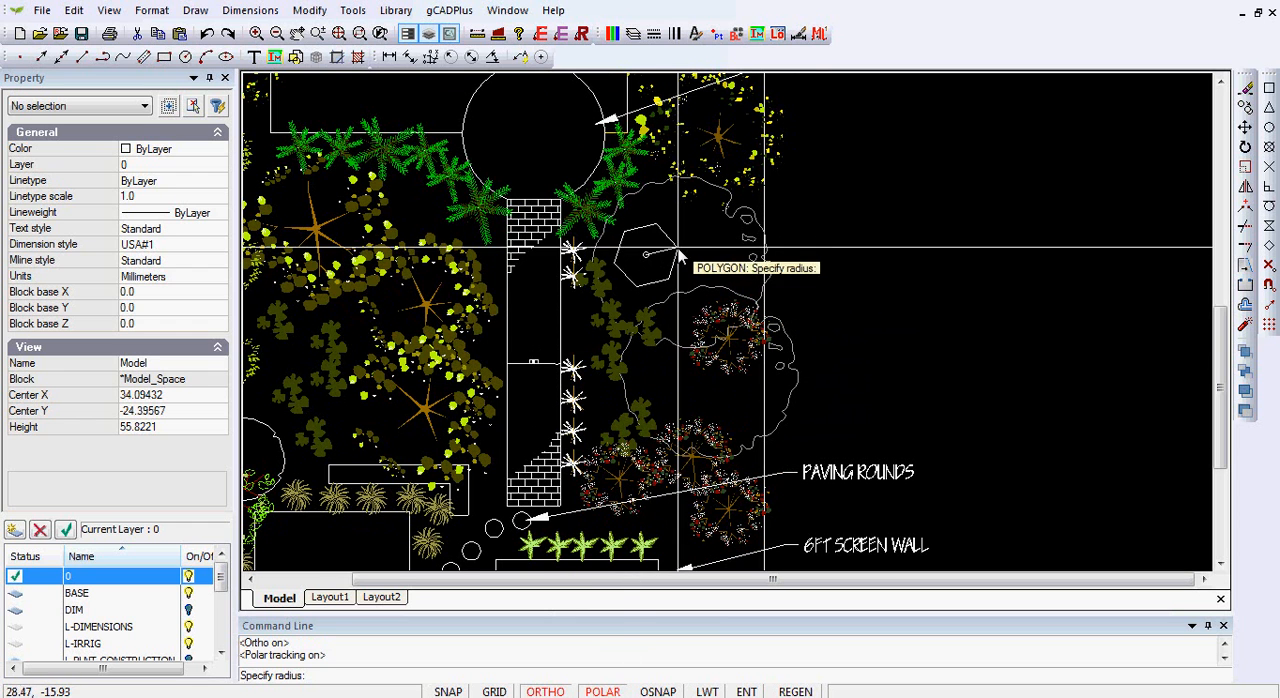
mouse_move(685, 258)
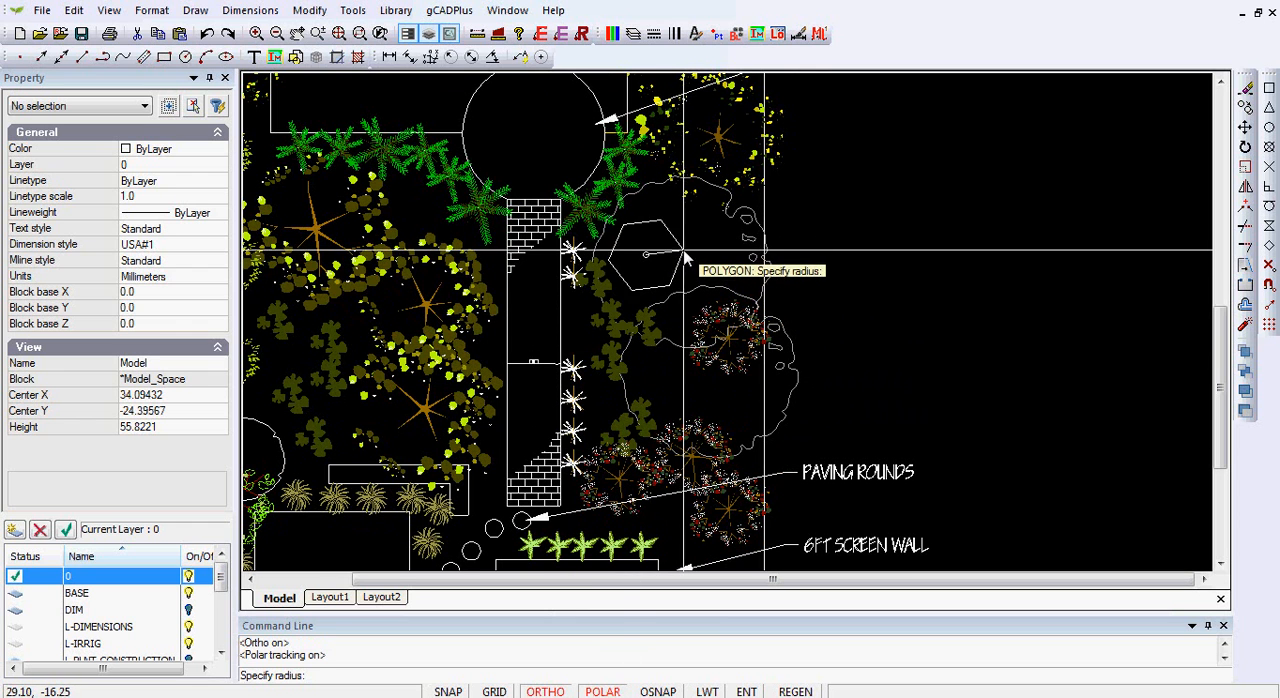
mouse_move(670, 260)
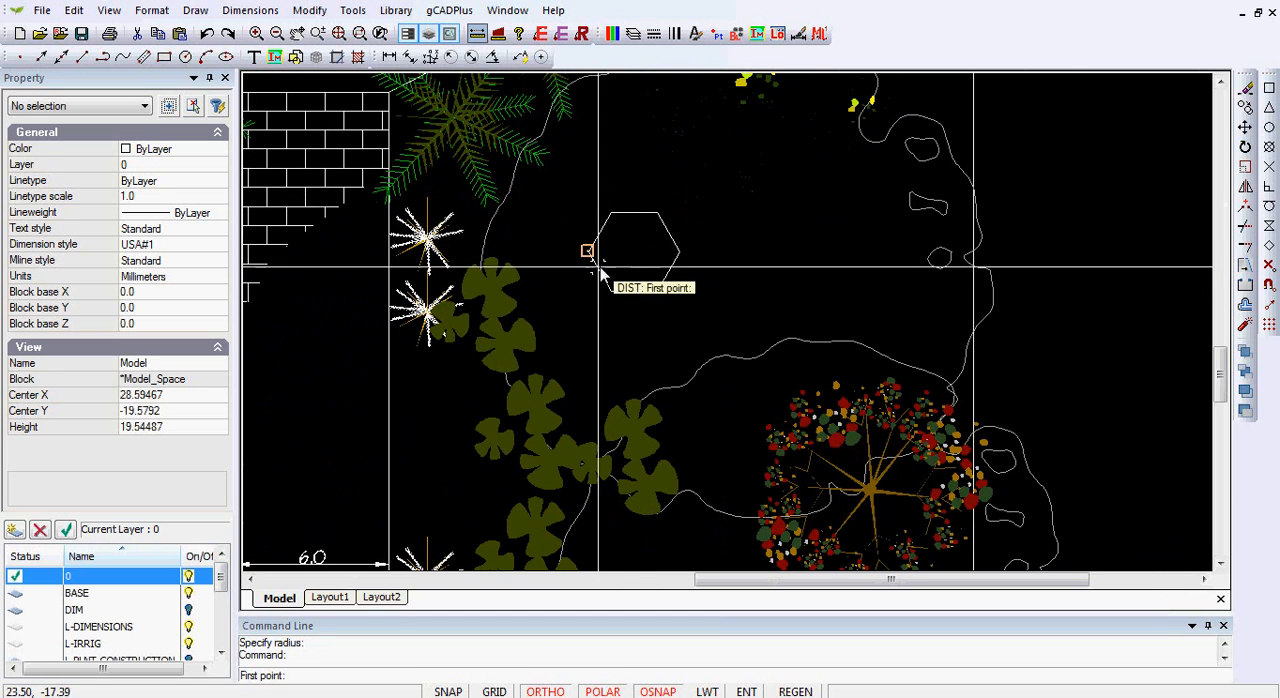
Measure the distance between the hexagon's left and opposite right corners
click(588, 250)
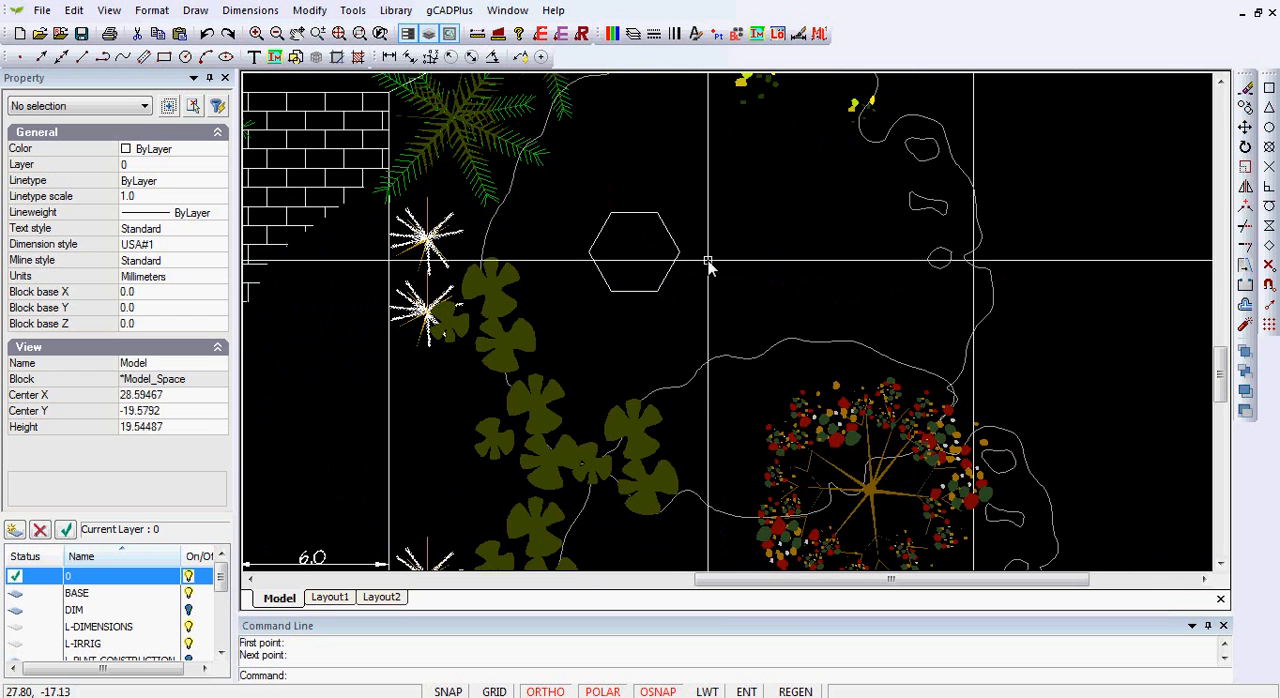
click(655, 291)
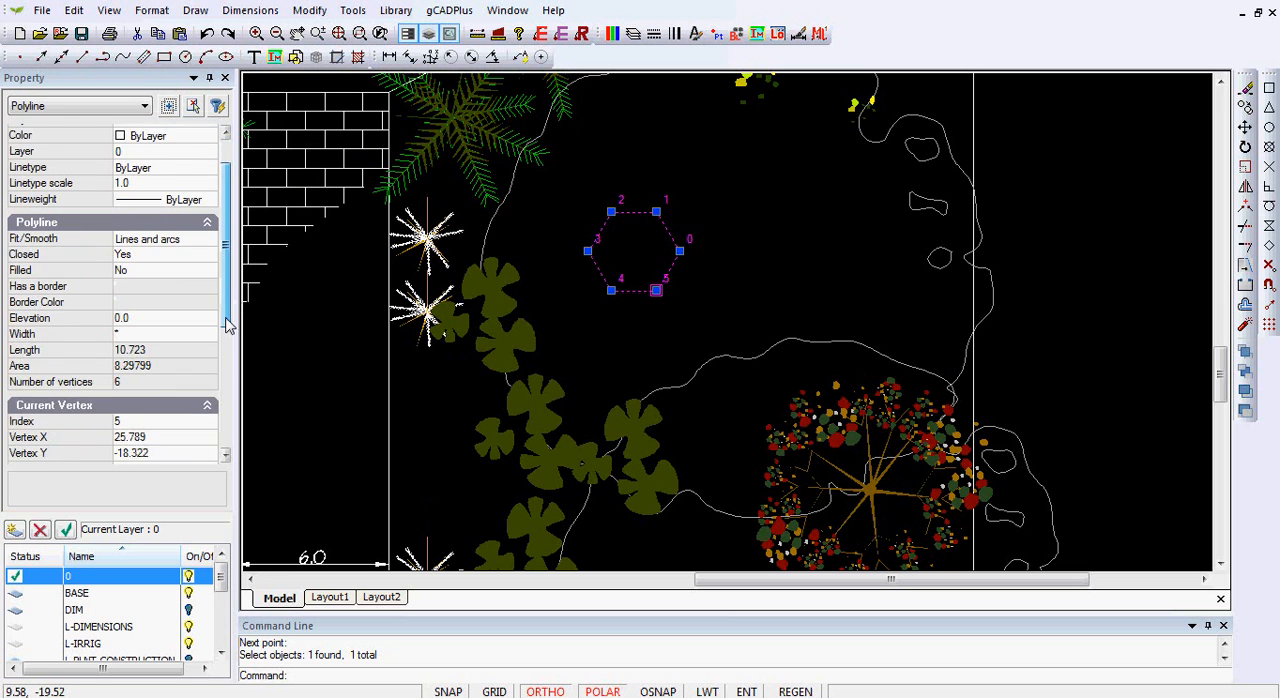
Scroll the Property panel to view the polyline's length 10.723, area 8.298 and vertices
scroll(down, 3)
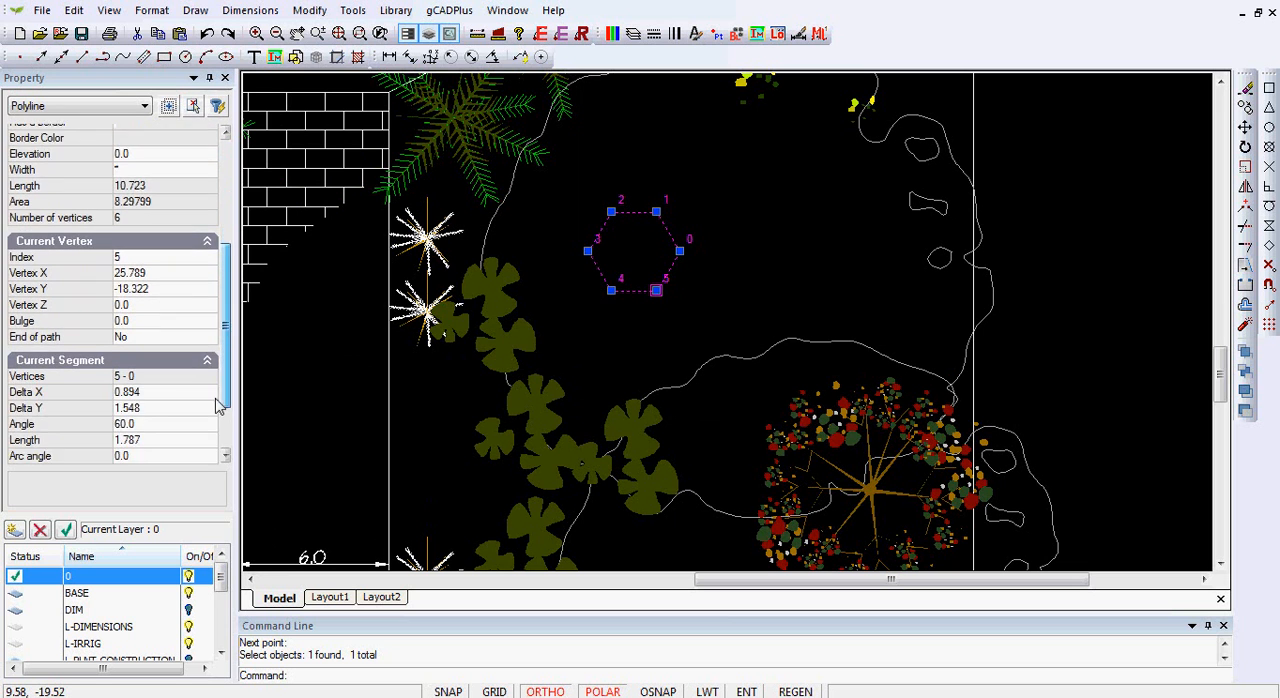
scroll(down, 3)
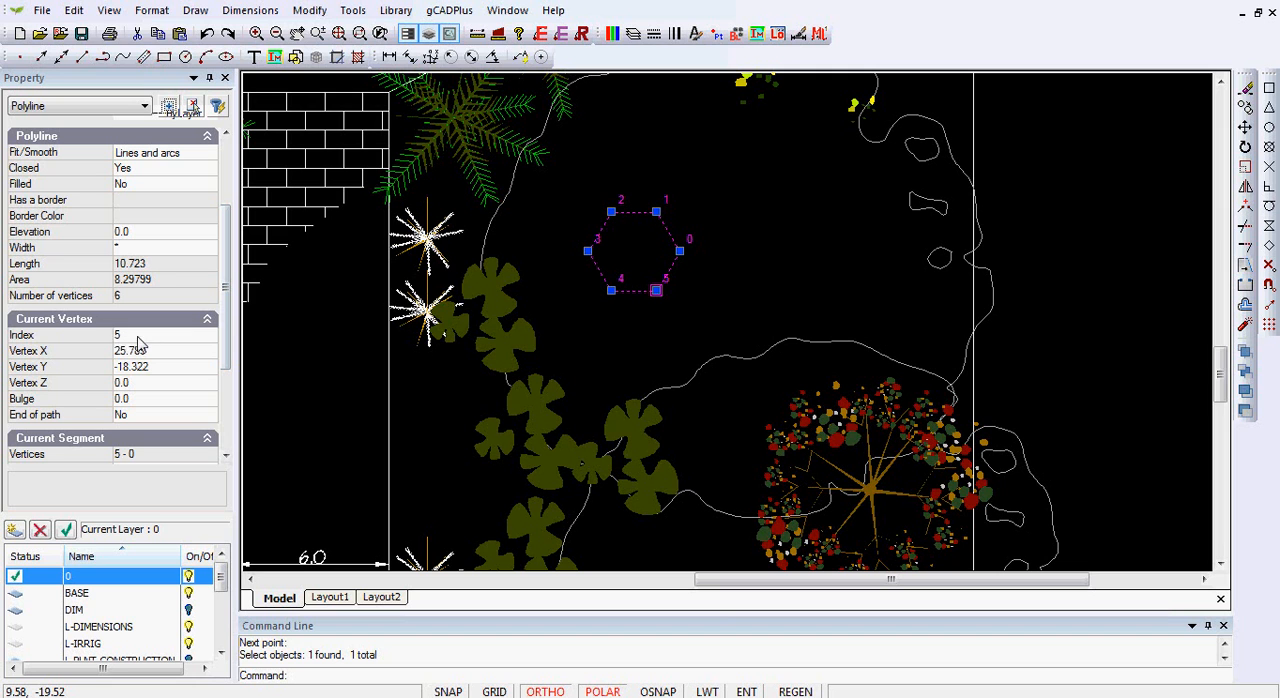
mouse_move(636, 232)
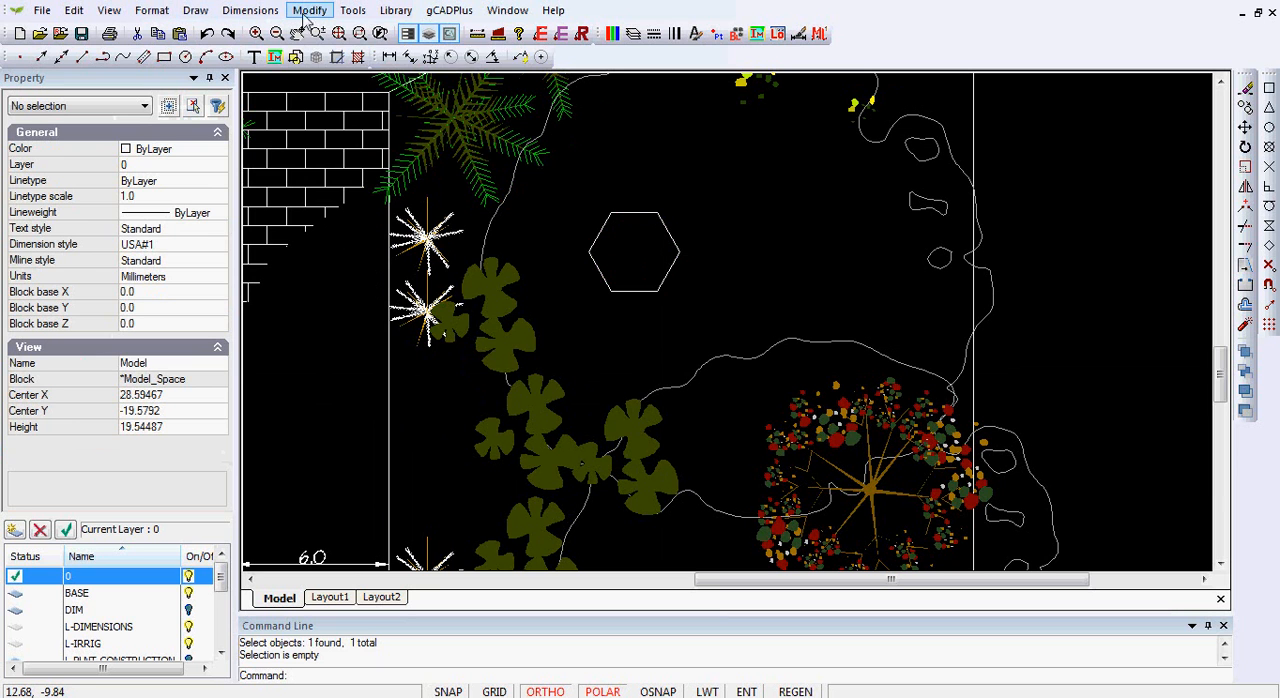
Start the Modify > Offset command for the hexagon border
click(309, 10)
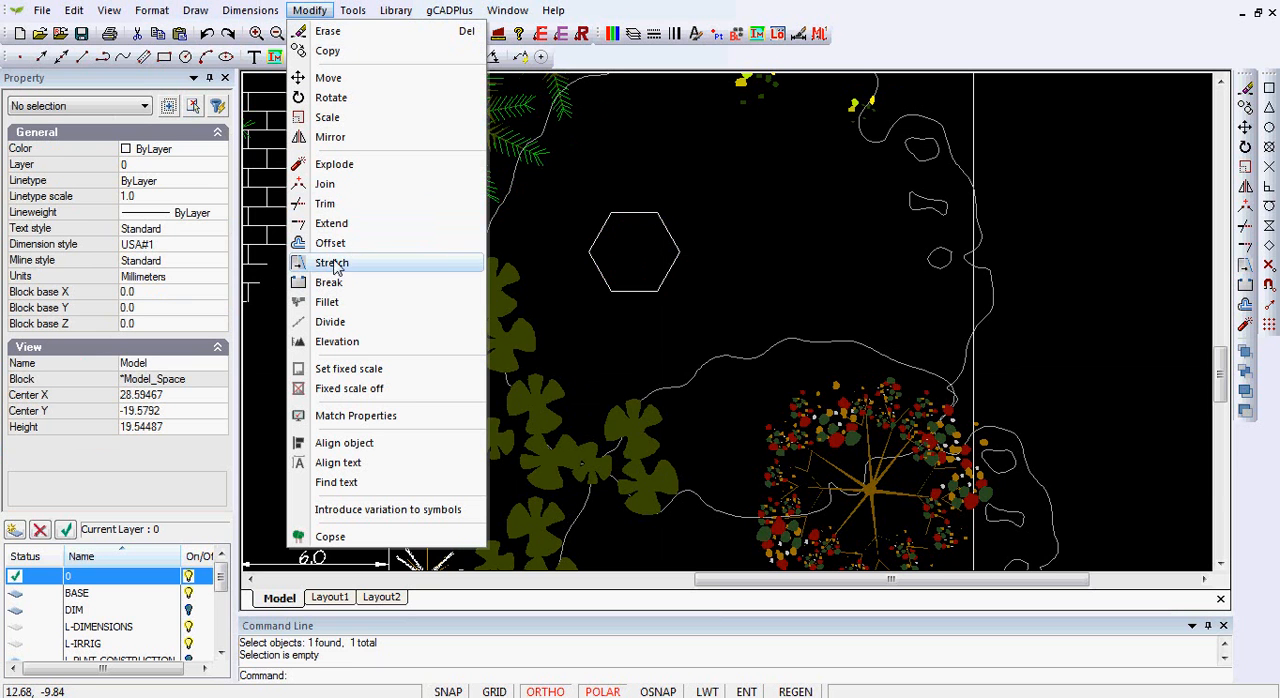
click(330, 242)
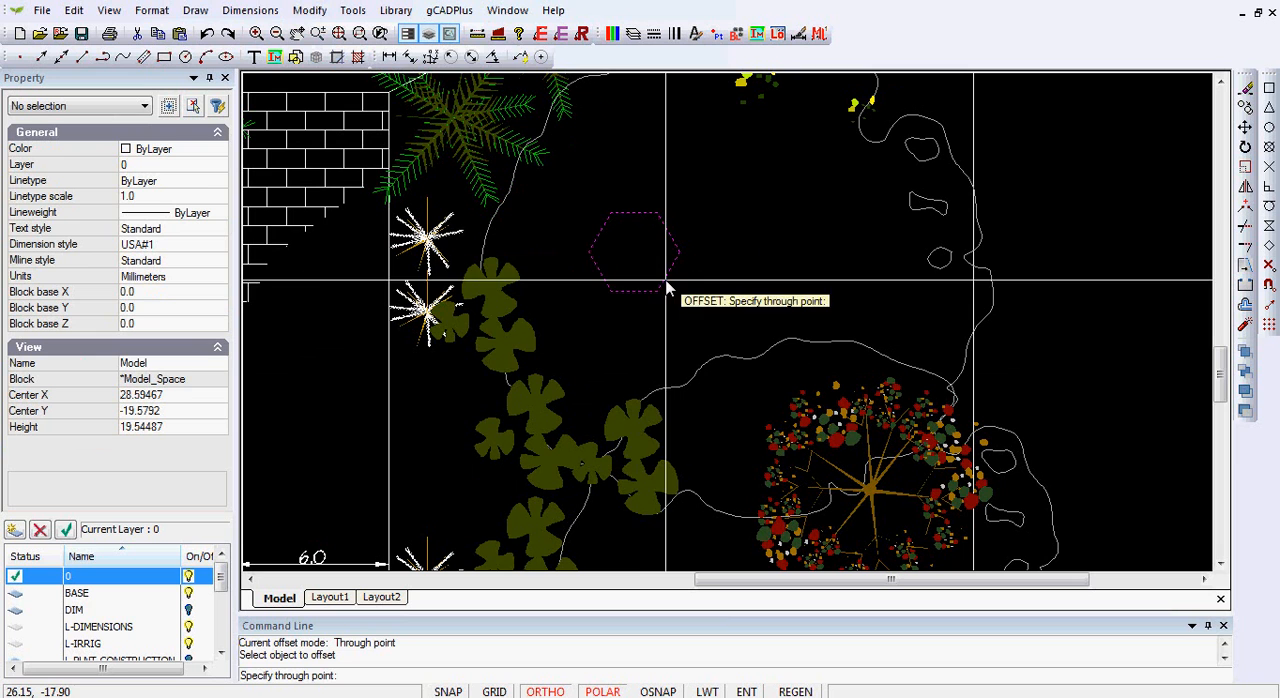
mouse_move(660, 280)
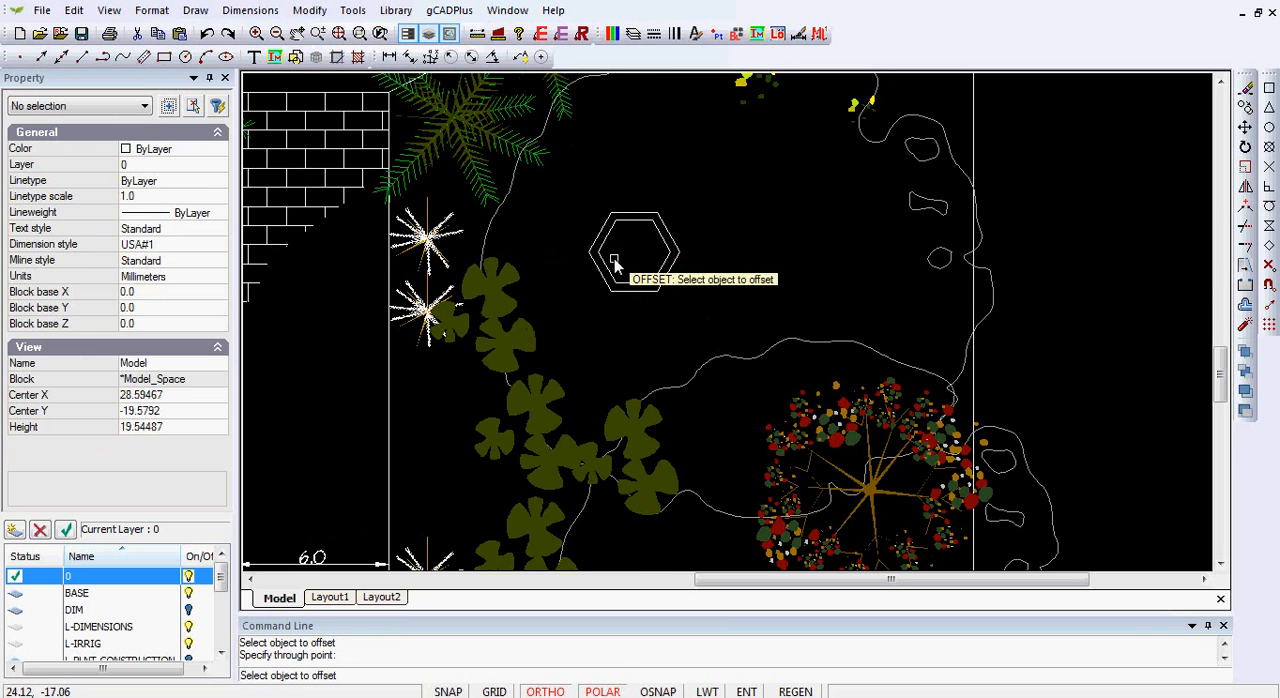
mouse_move(577, 335)
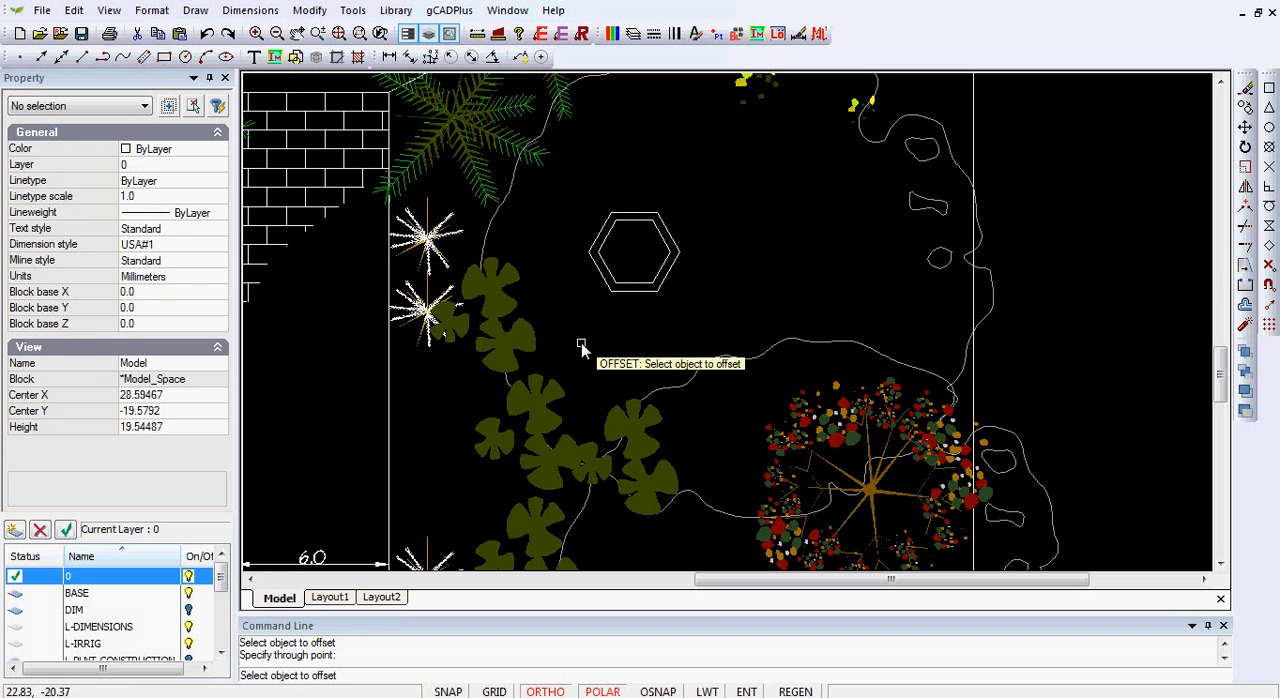
mouse_move(681, 301)
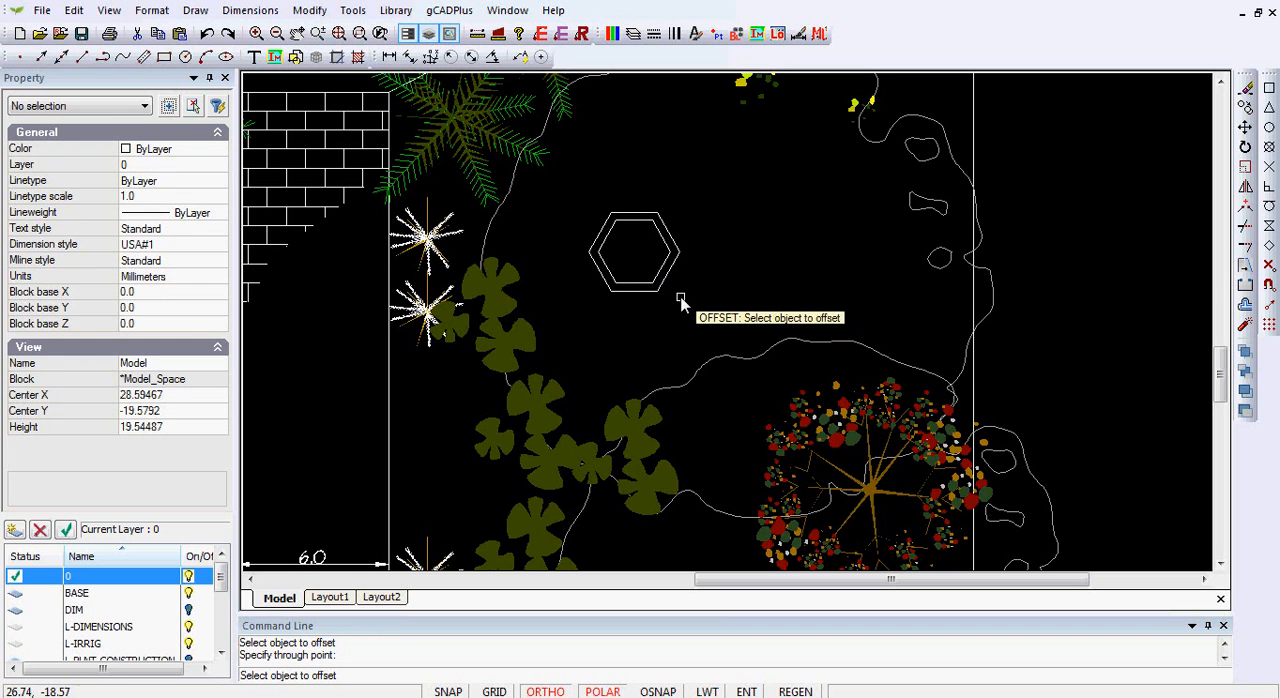
Rotate both selected hexagons, using their shared centre as the base point
right_click(683, 303)
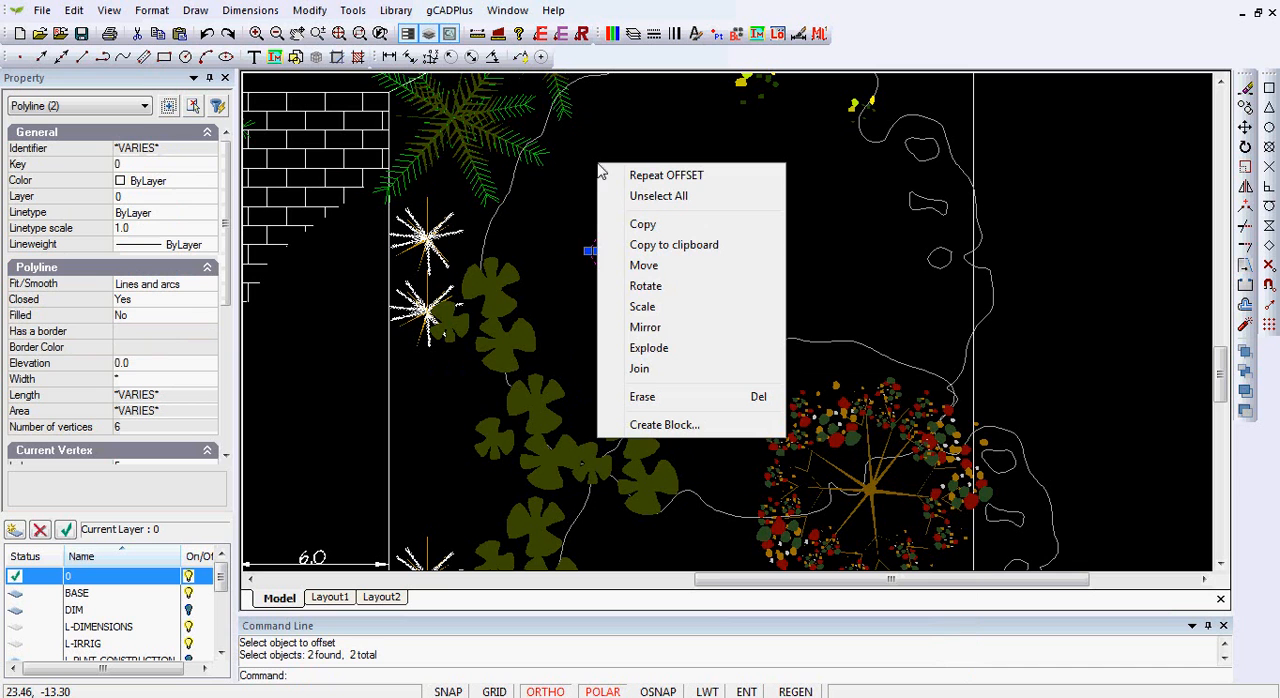
click(645, 286)
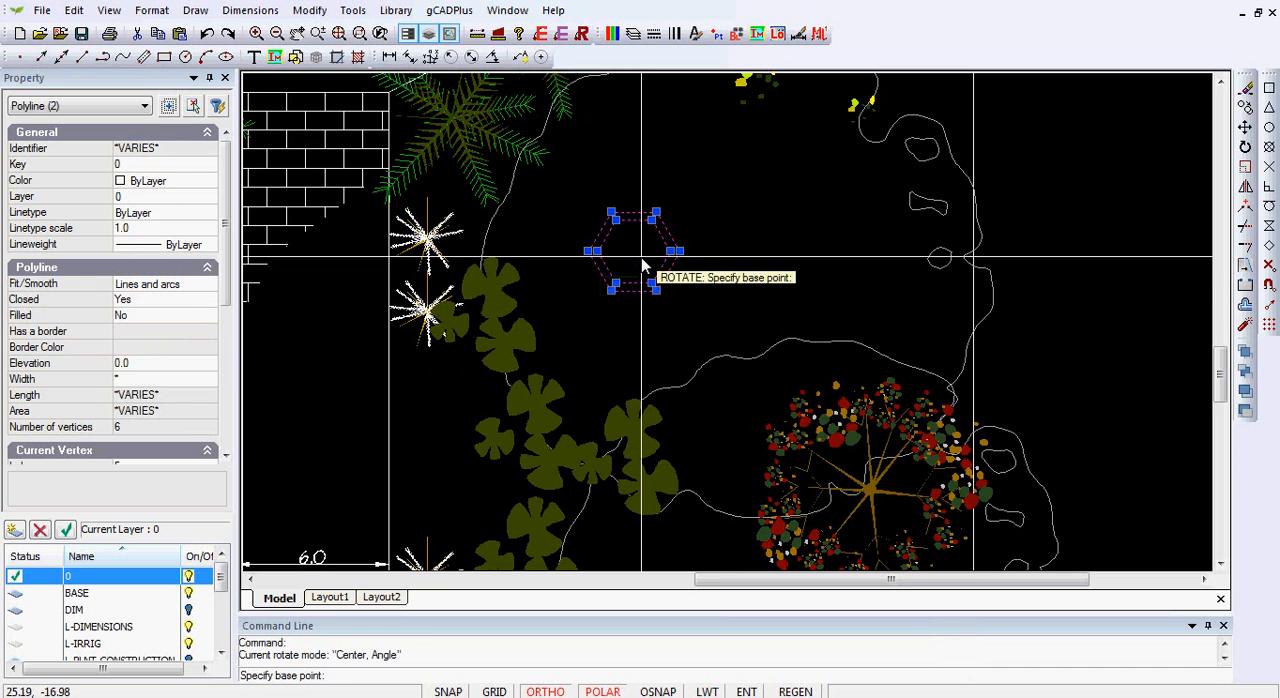
click(630, 251)
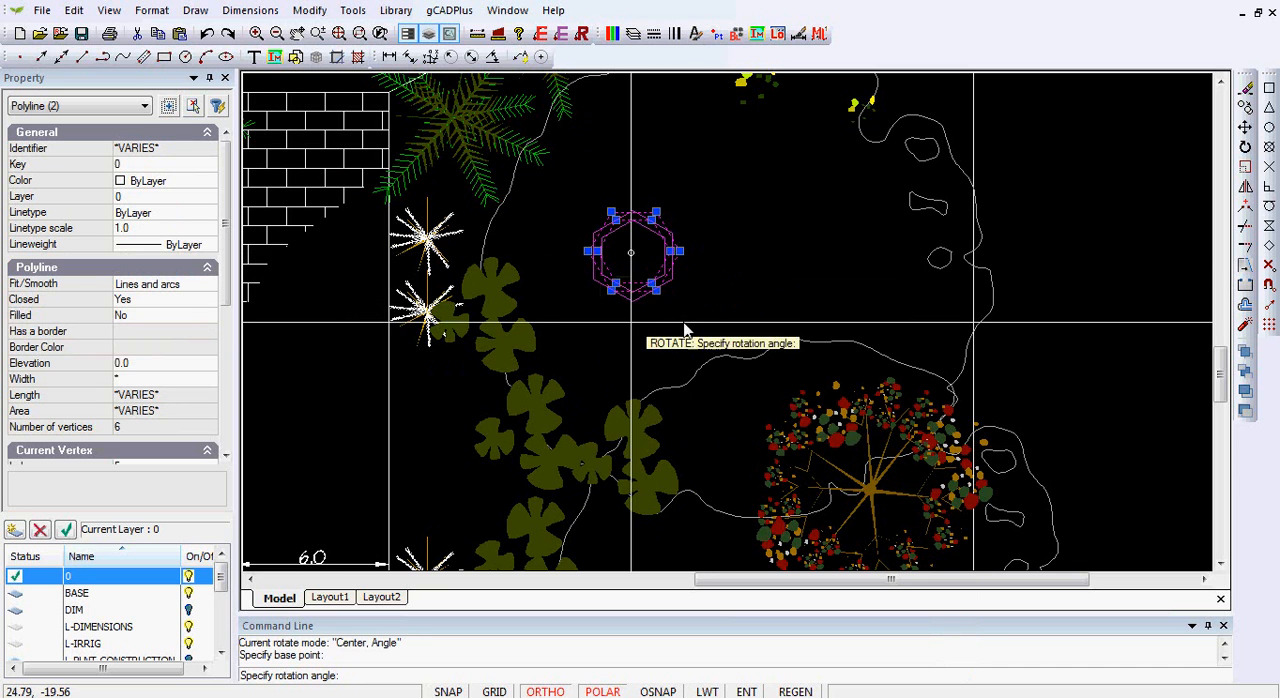
mouse_move(700, 328)
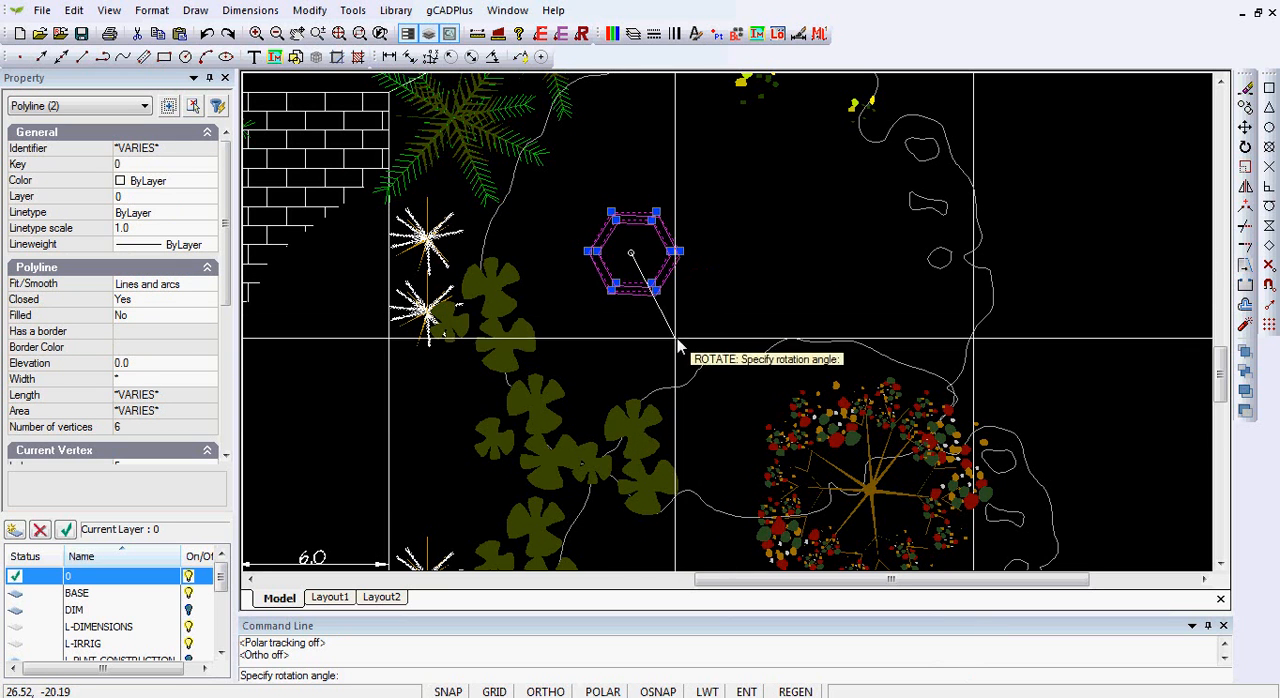
mouse_move(630, 360)
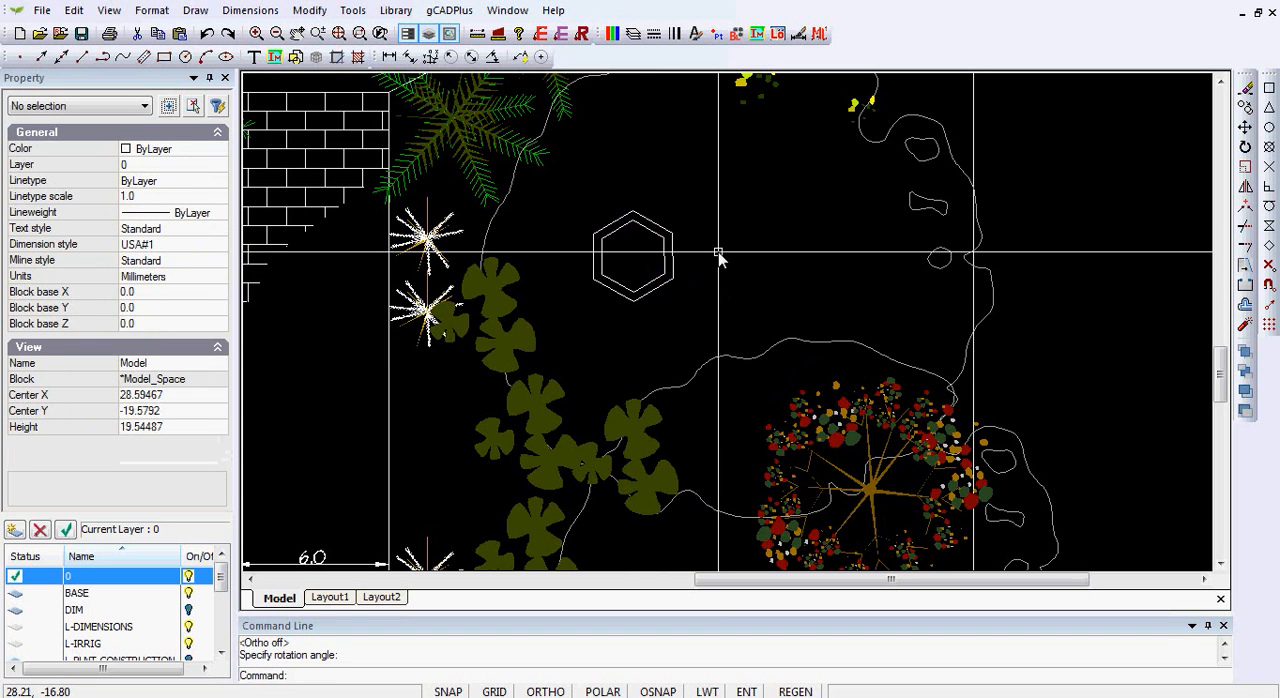
mouse_move(730, 305)
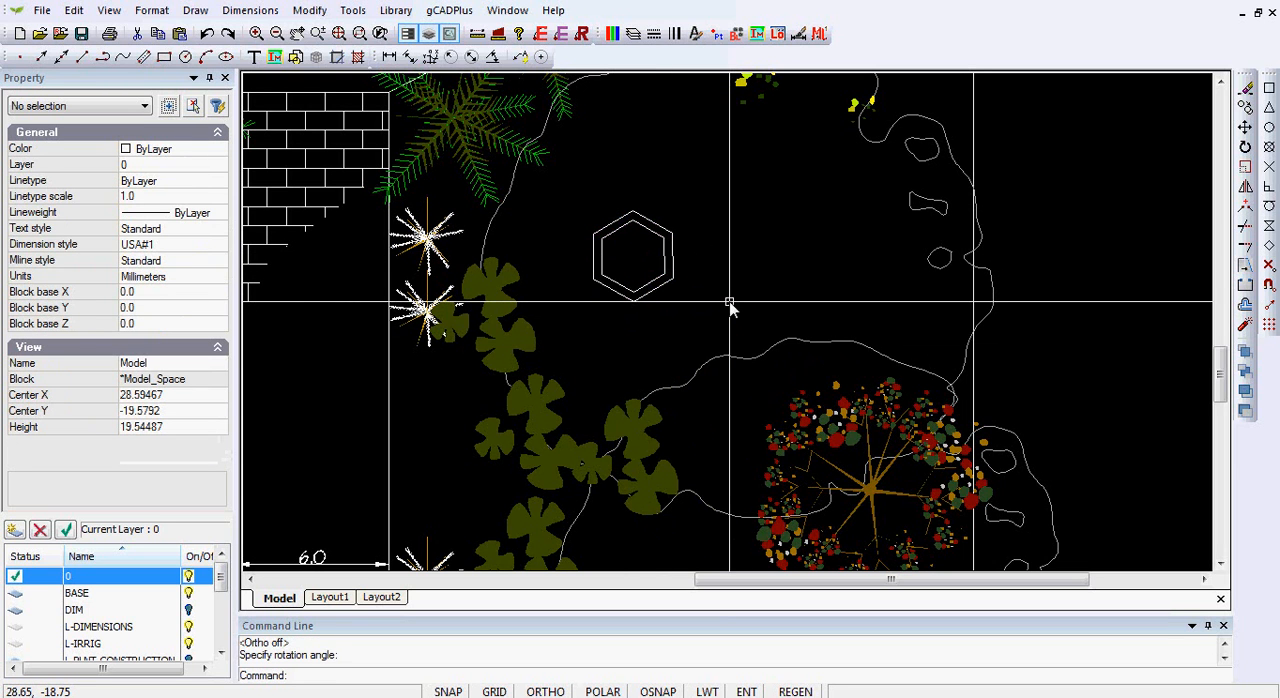